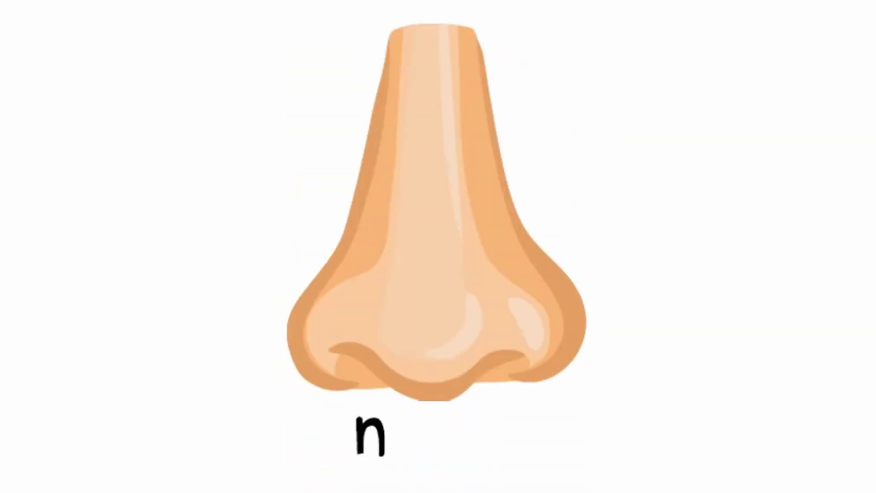
type("o")
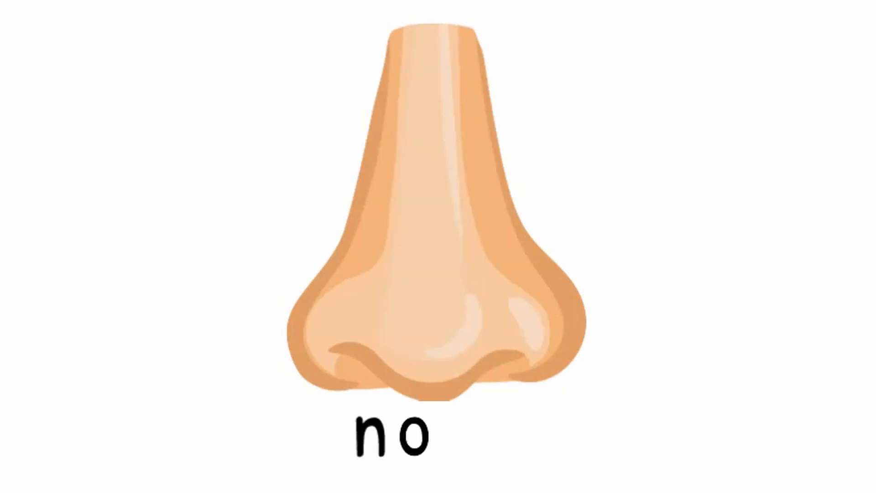
type("s")
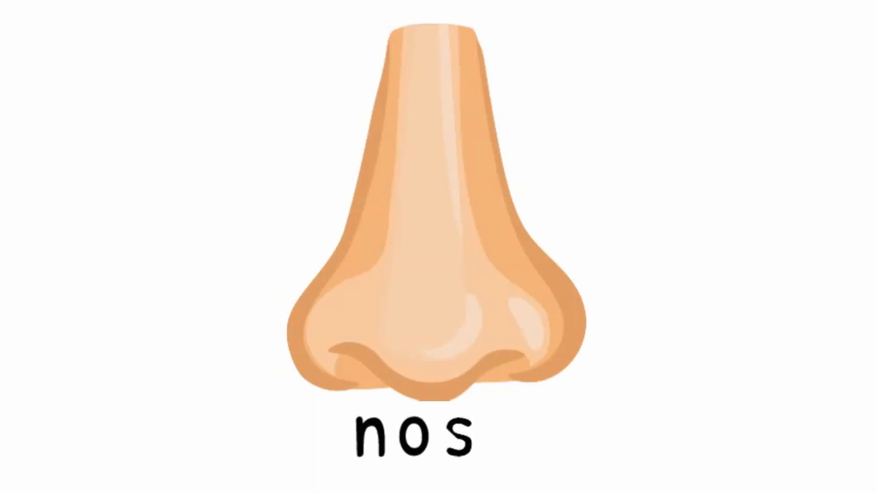
type("e")
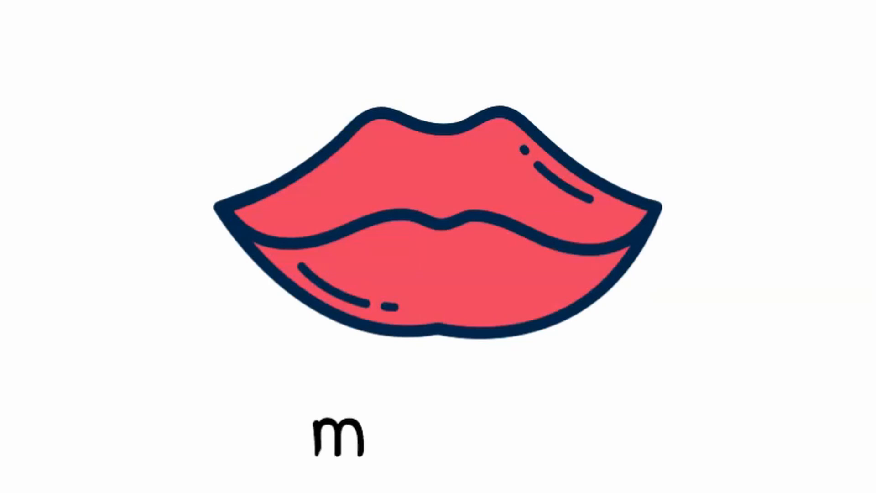
type("o")
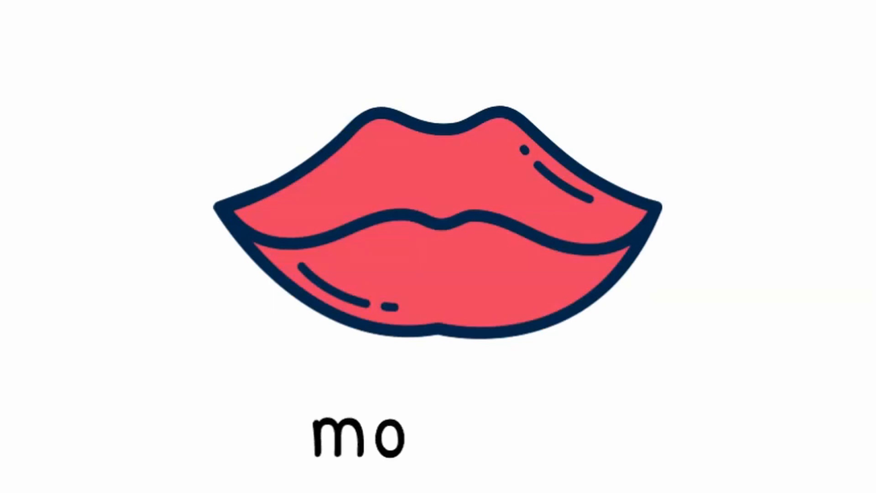
type("u")
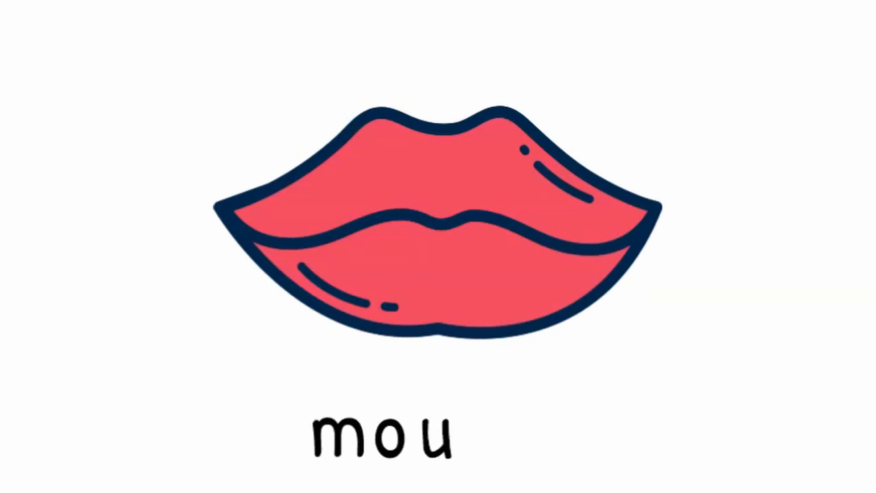
type("t")
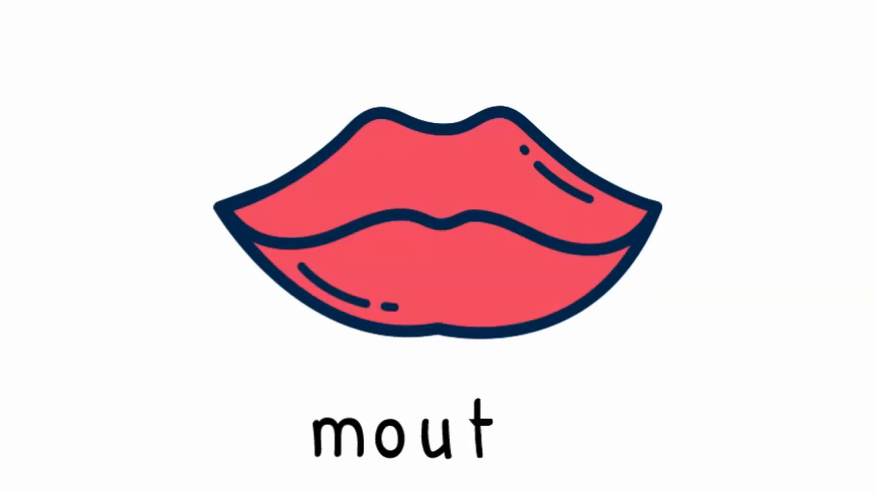
type("h")
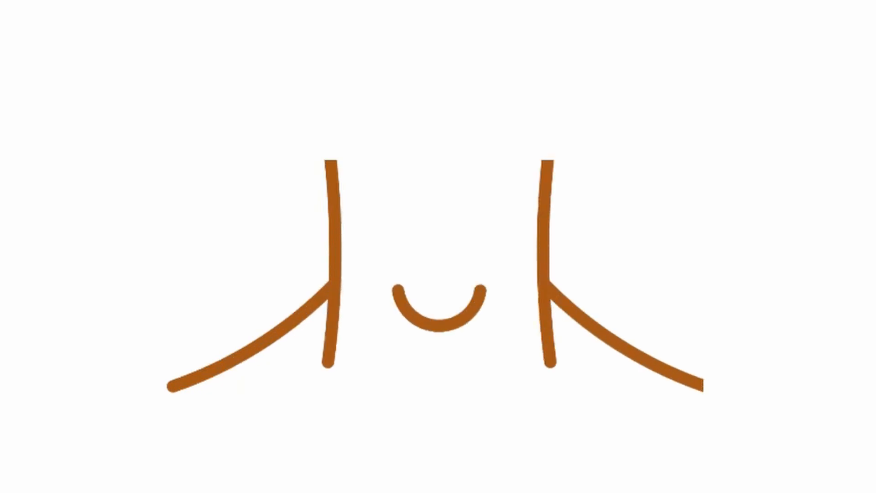
type("nec")
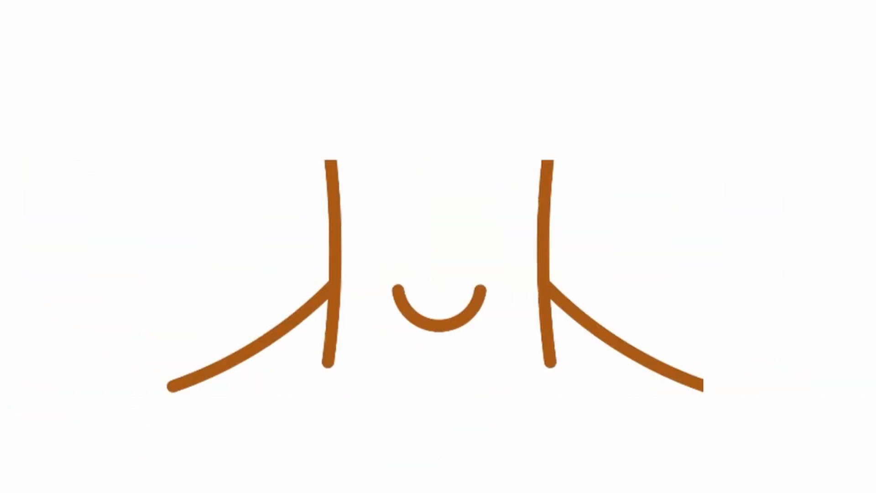
type("n")
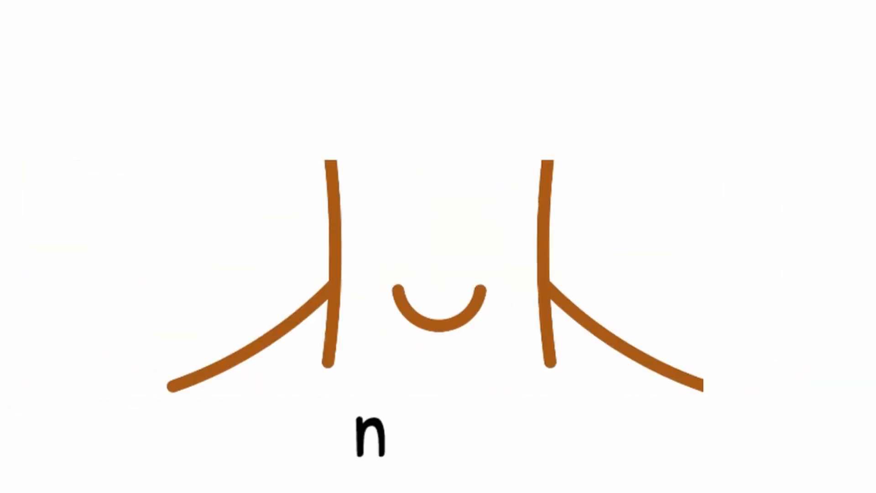
type("e")
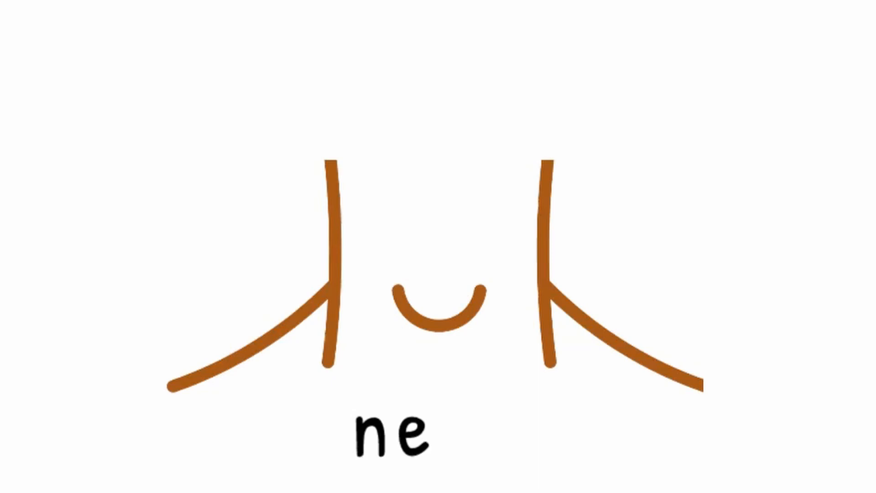
type("c")
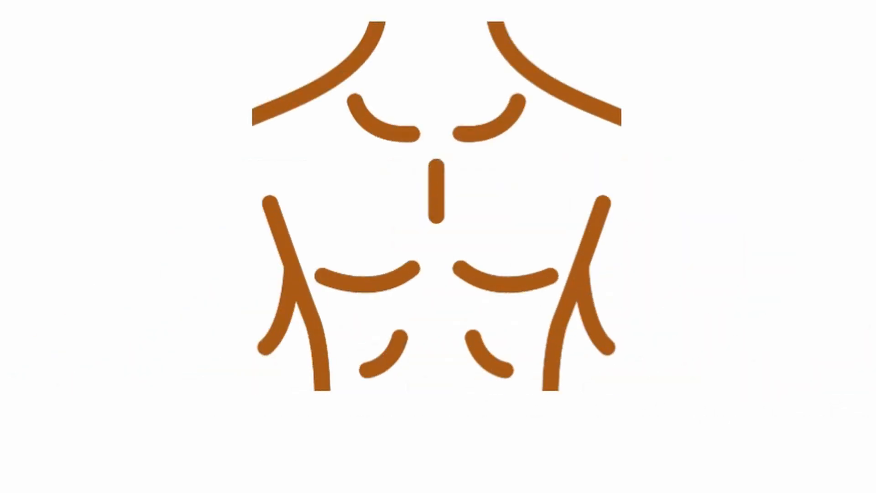
type("ch")
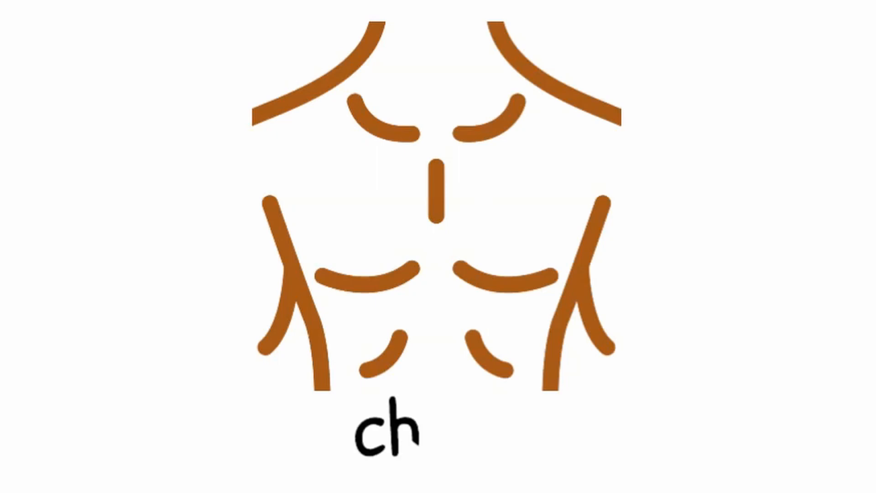
type("est")
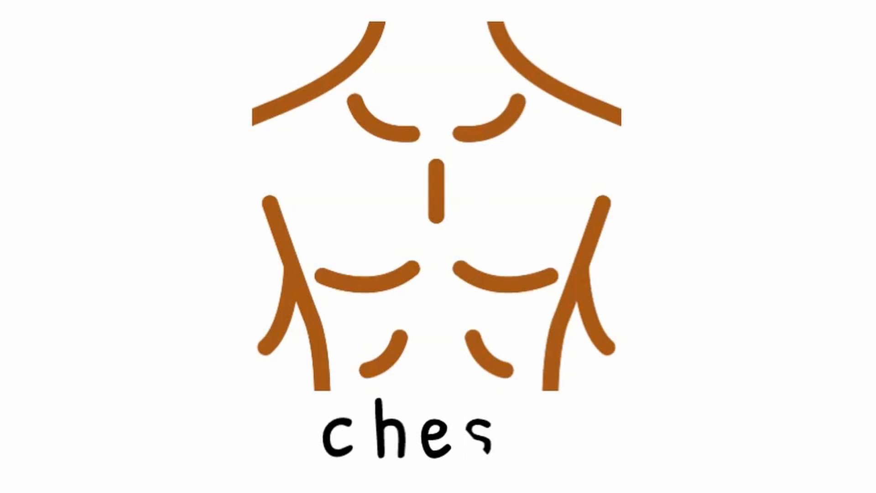
type("t")
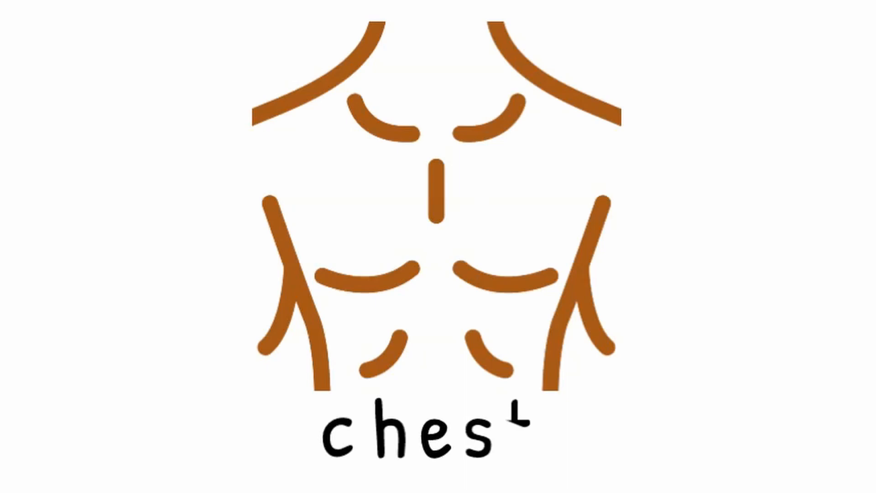